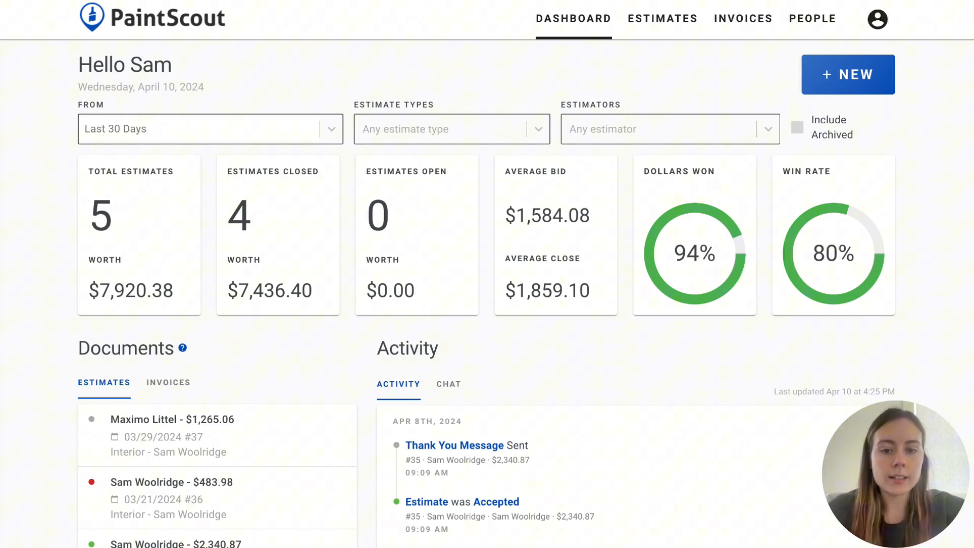
click(662, 18)
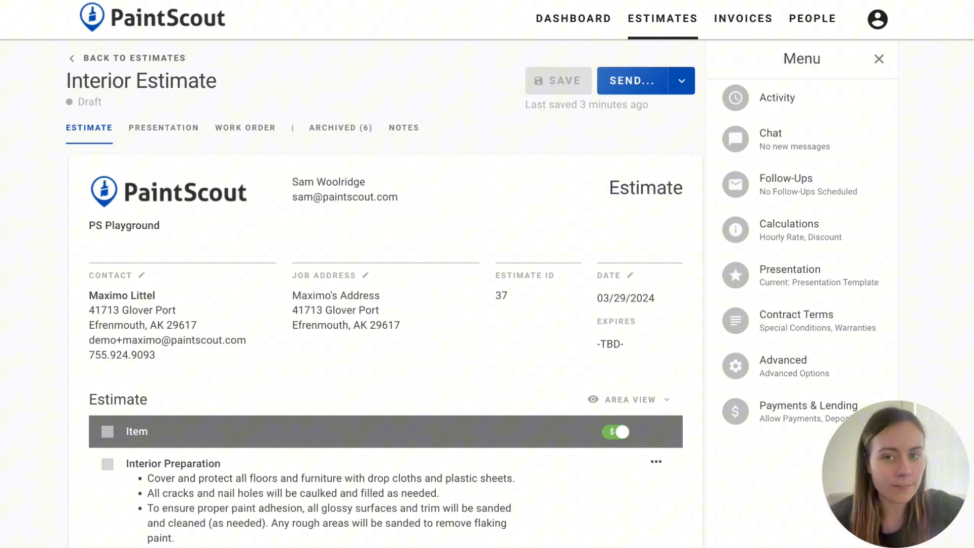
scroll(down, 3)
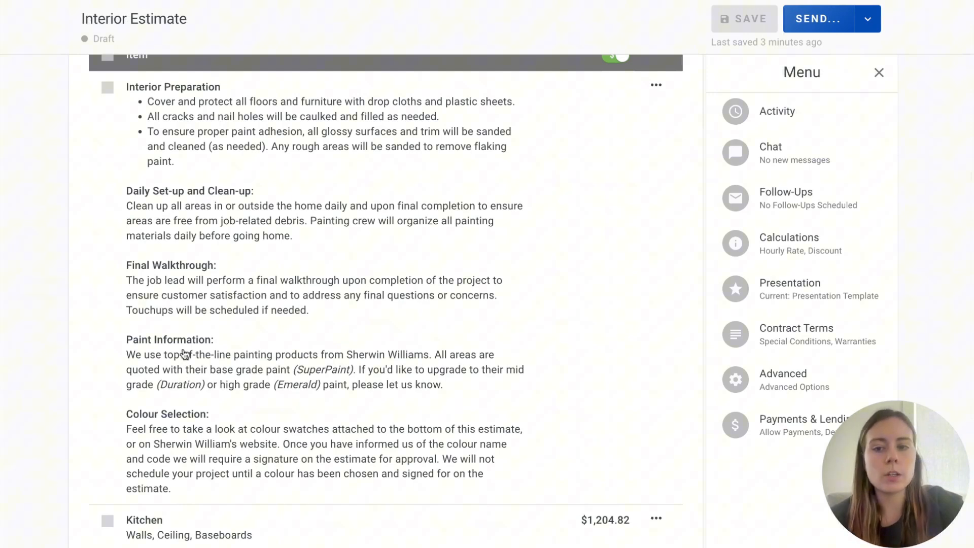
mouse_move(163, 370)
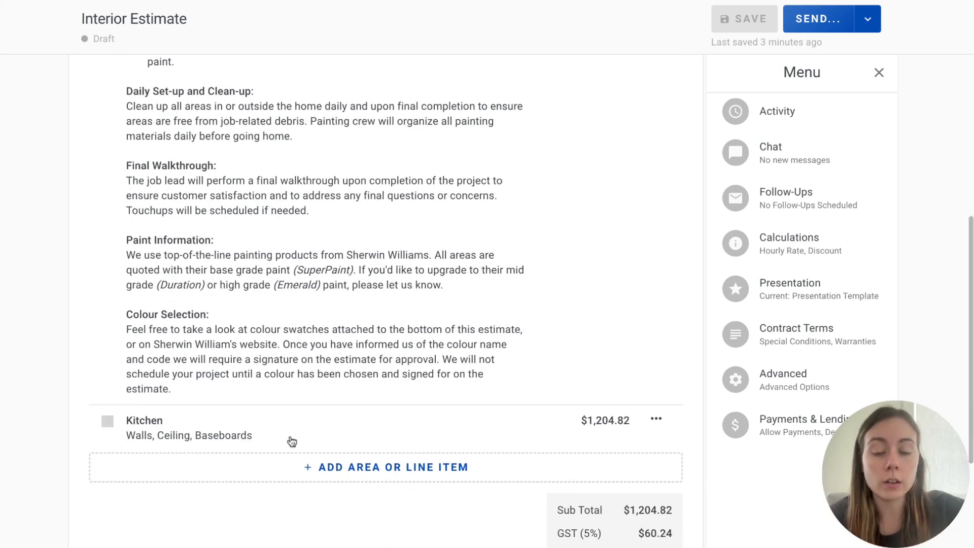
Add a Paint Information line item describing SuperPaint with Duration or Emerald upgrades
click(385, 467)
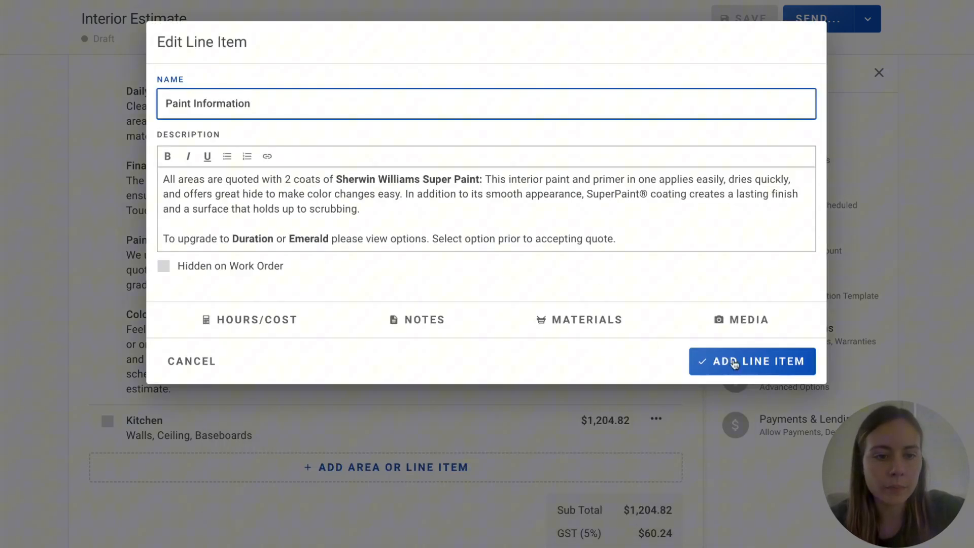
click(752, 361)
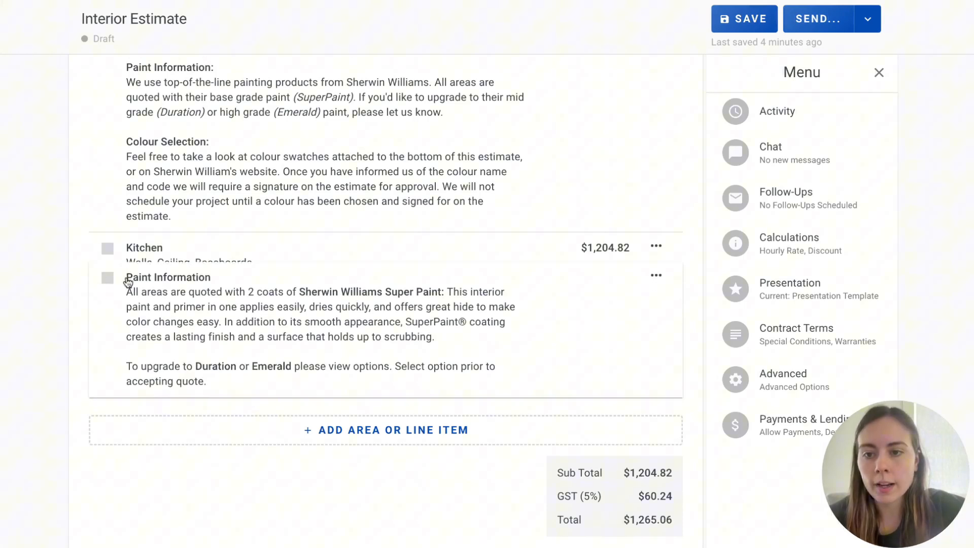
scroll(down, 3)
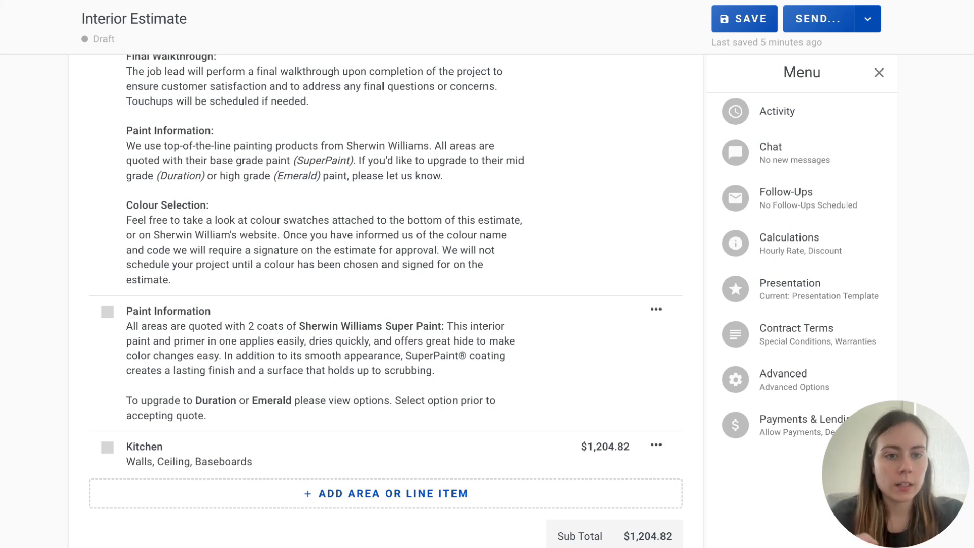
mouse_move(365, 412)
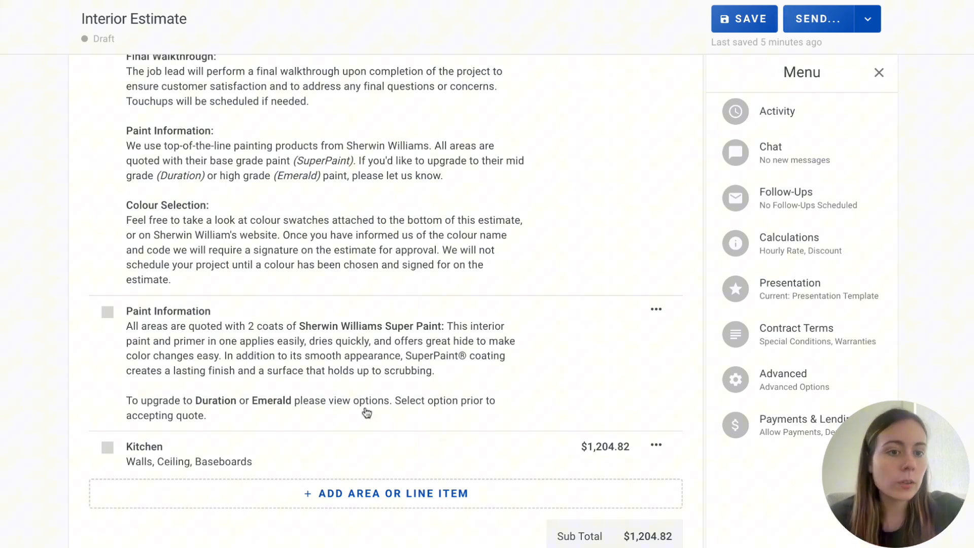
Show the Calculations panel: 12.75 hours, $956.25 labor, $248.57 materials, $1,265.06 total
click(789, 243)
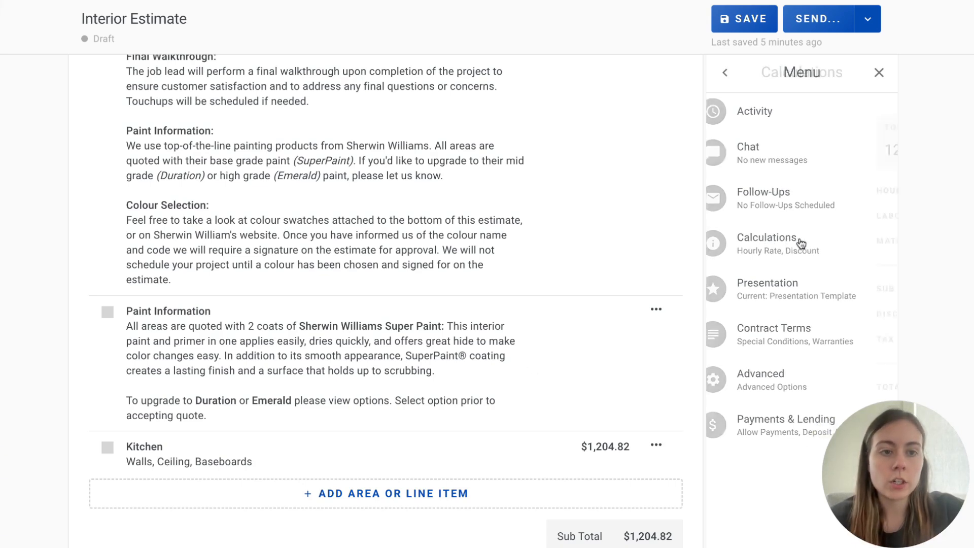
click(769, 238)
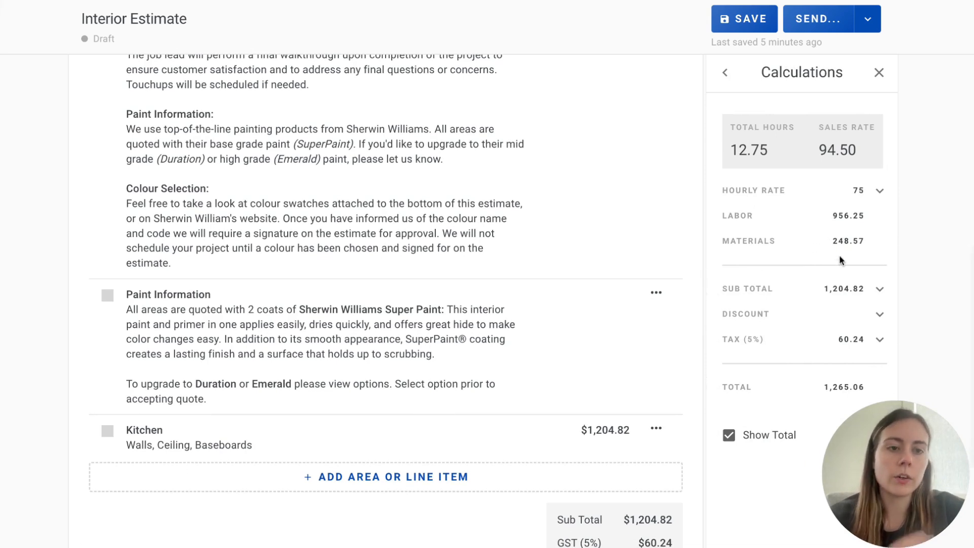
mouse_move(827, 243)
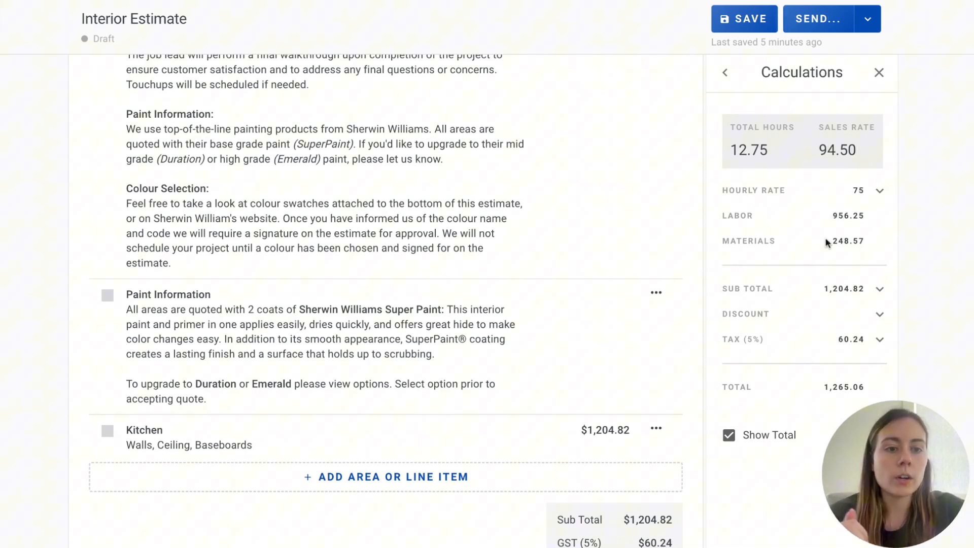
mouse_move(859, 252)
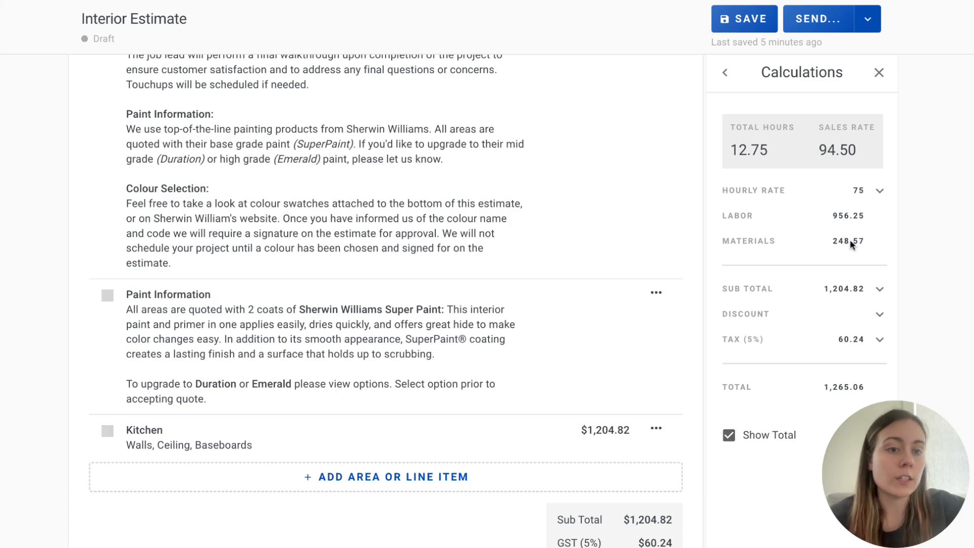
mouse_move(852, 244)
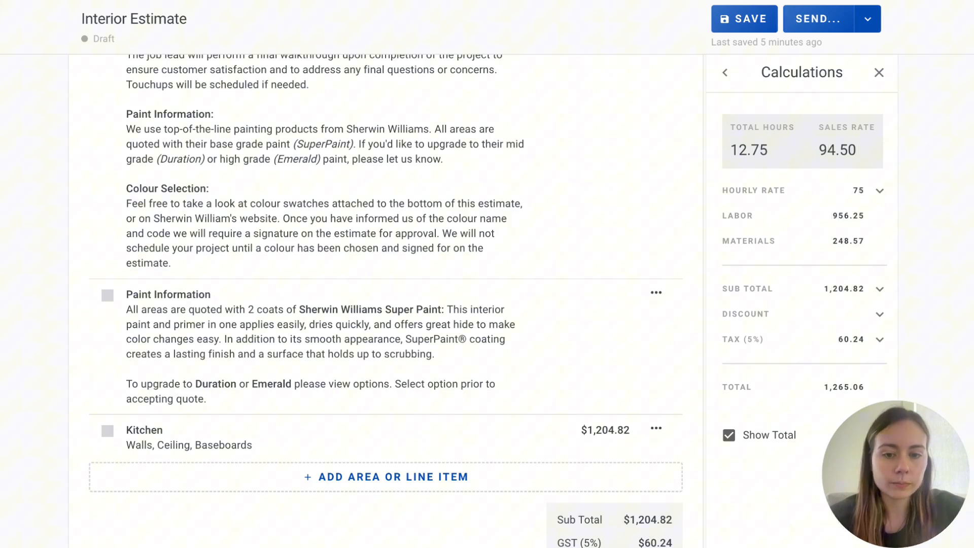
mouse_move(679, 259)
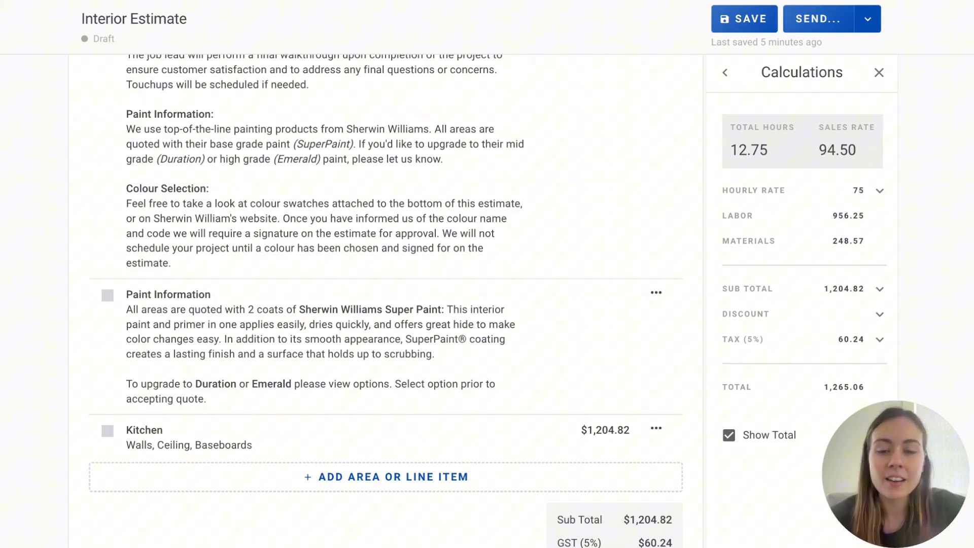
Add the Sherwin Williams Duration upgrade as a $20 optional item
scroll(down, 3)
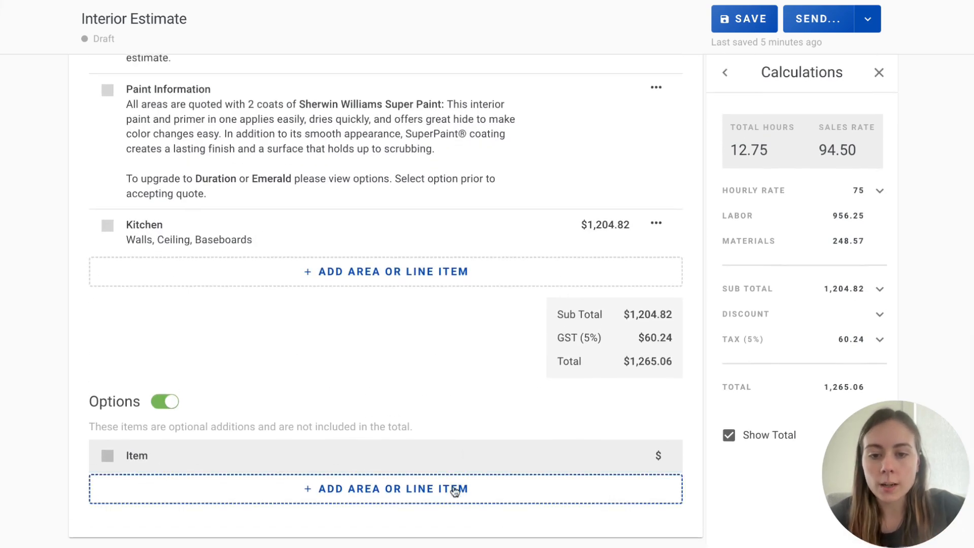
click(386, 488)
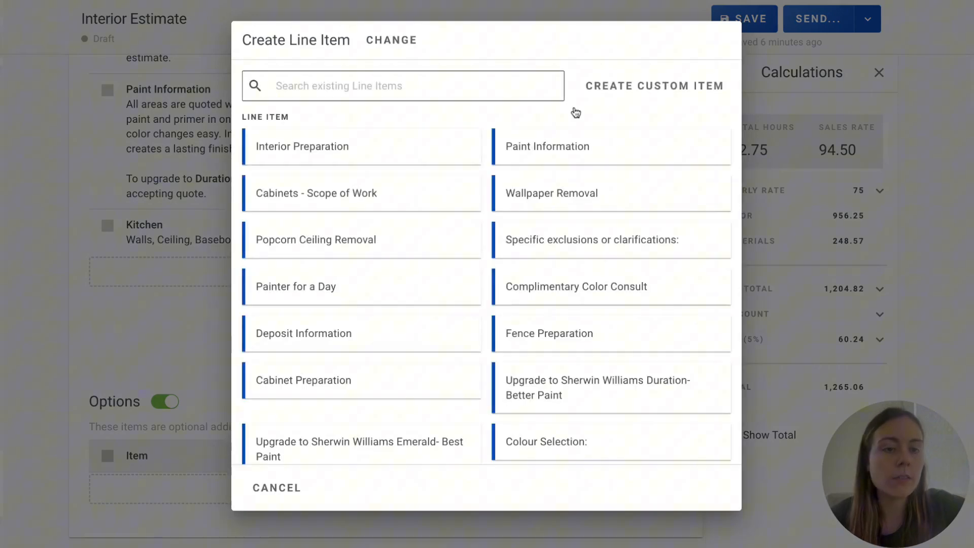
scroll(down, 3)
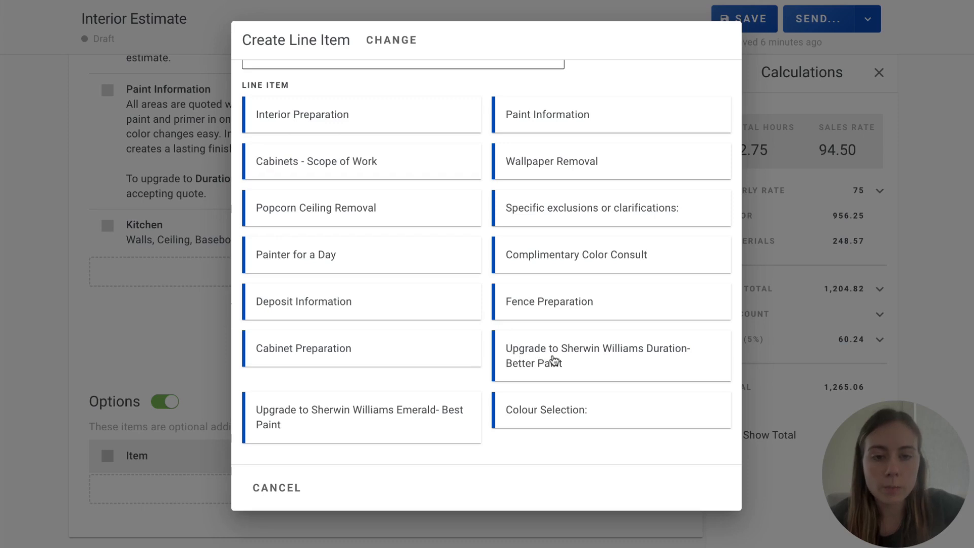
click(611, 355)
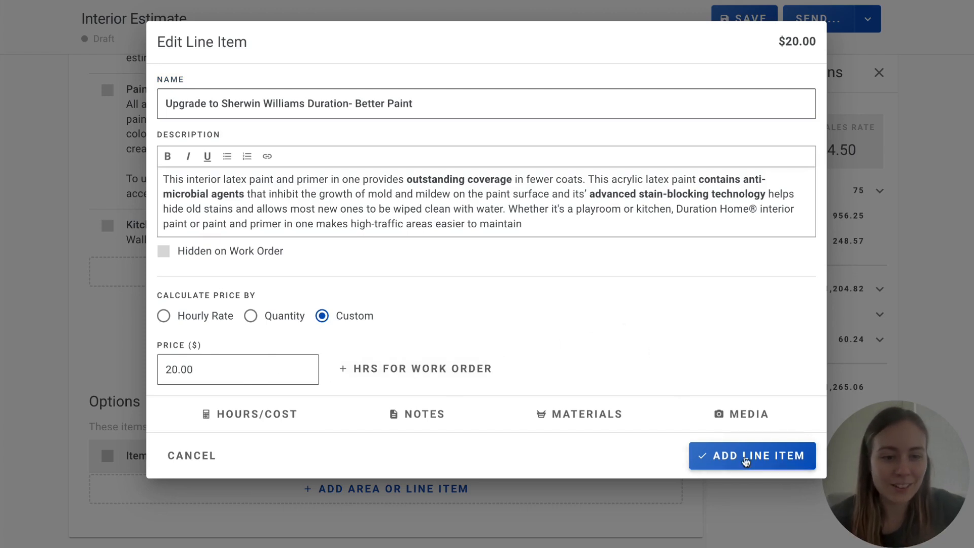
click(751, 454)
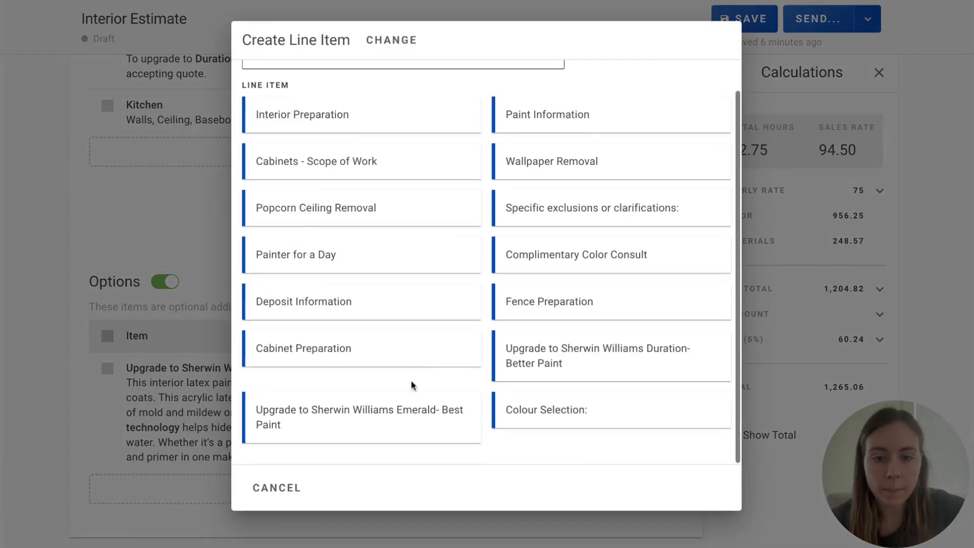
Add the Sherwin Williams Emerald upgrade as a $40 optional item and save
click(358, 417)
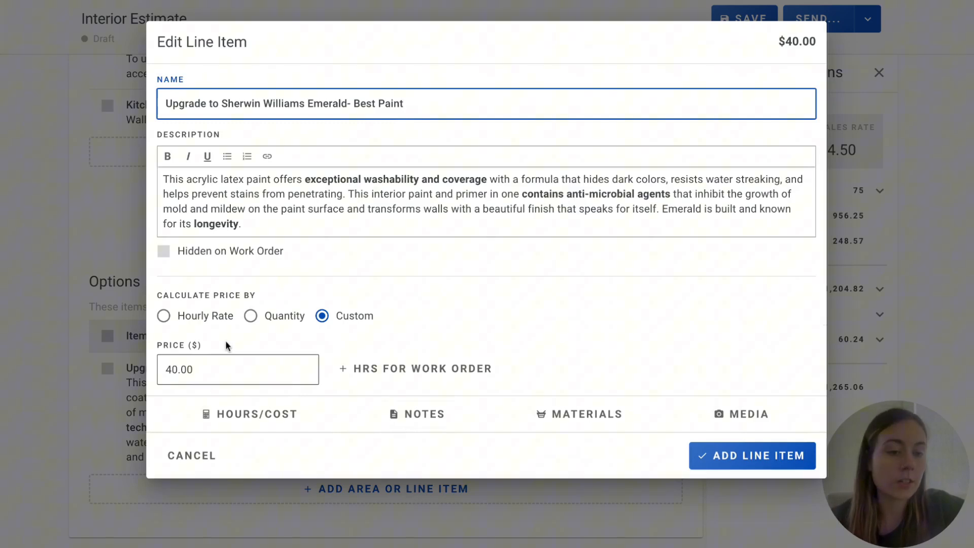
click(752, 455)
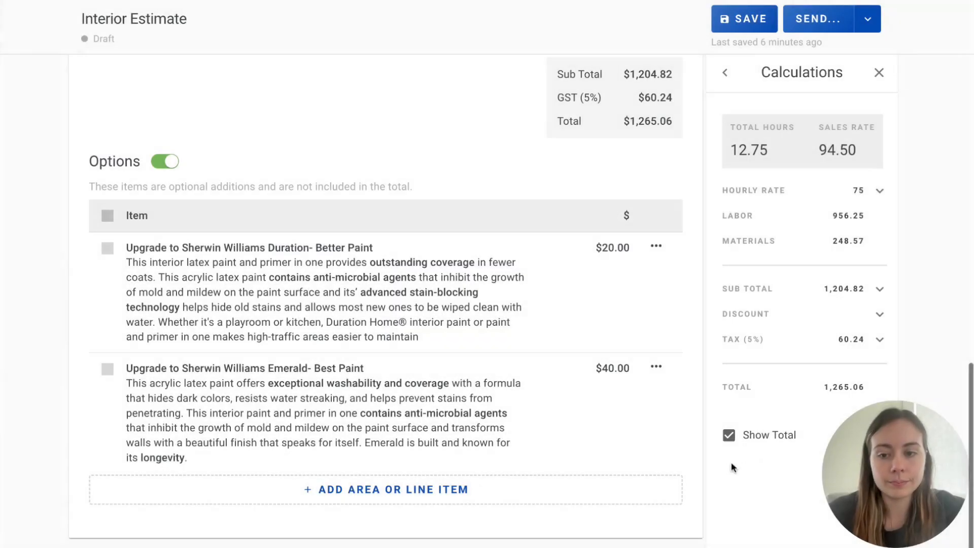
click(744, 18)
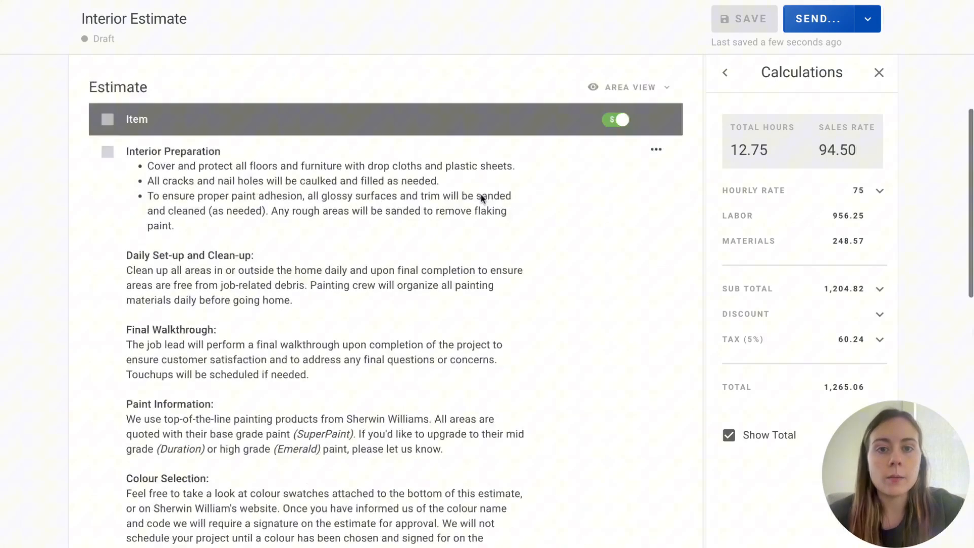
Preview the estimate as the client sees it via Send > Preview/Accept
click(868, 18)
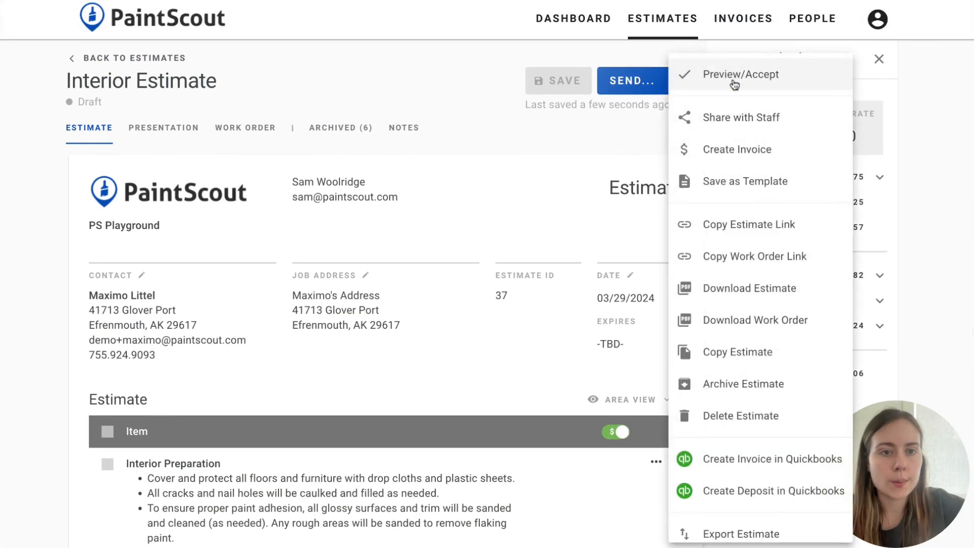
click(739, 75)
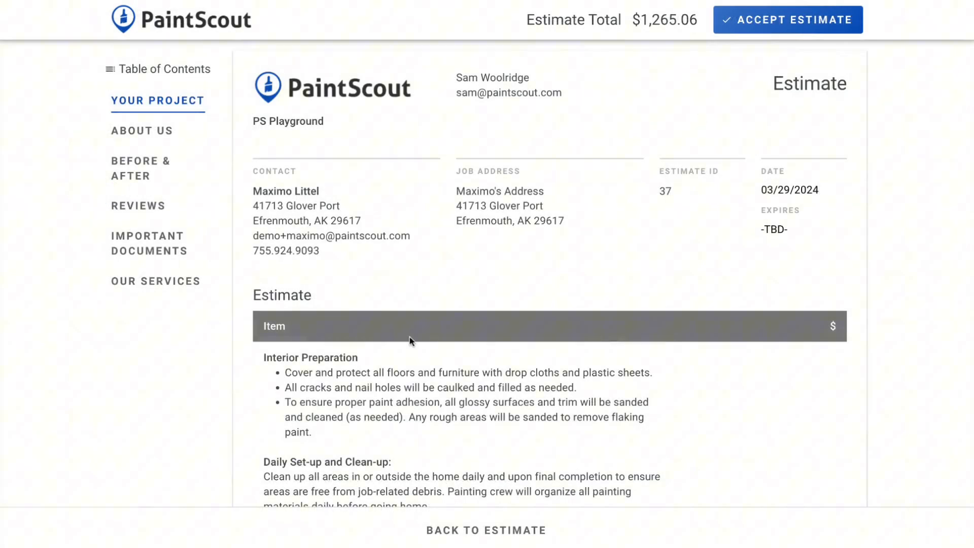
scroll(down, 3)
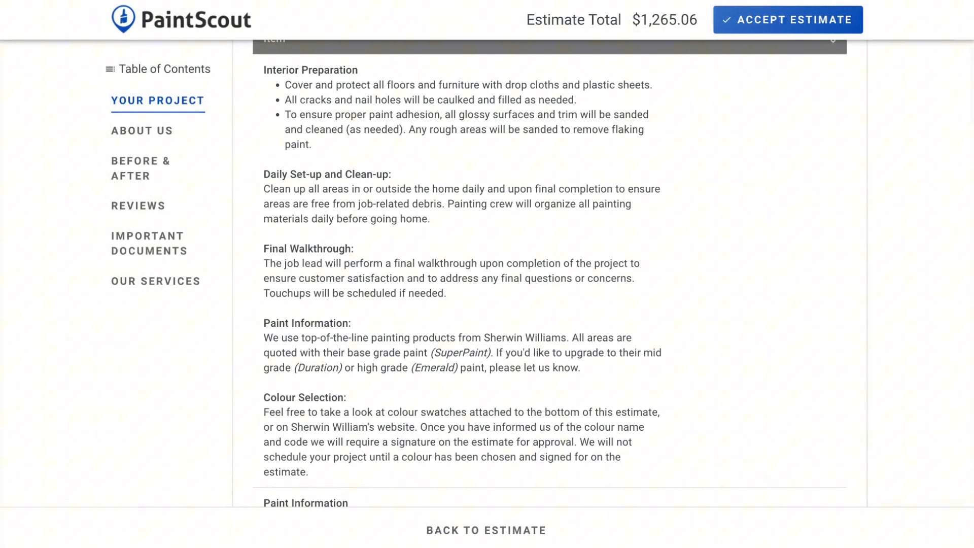
scroll(down, 3)
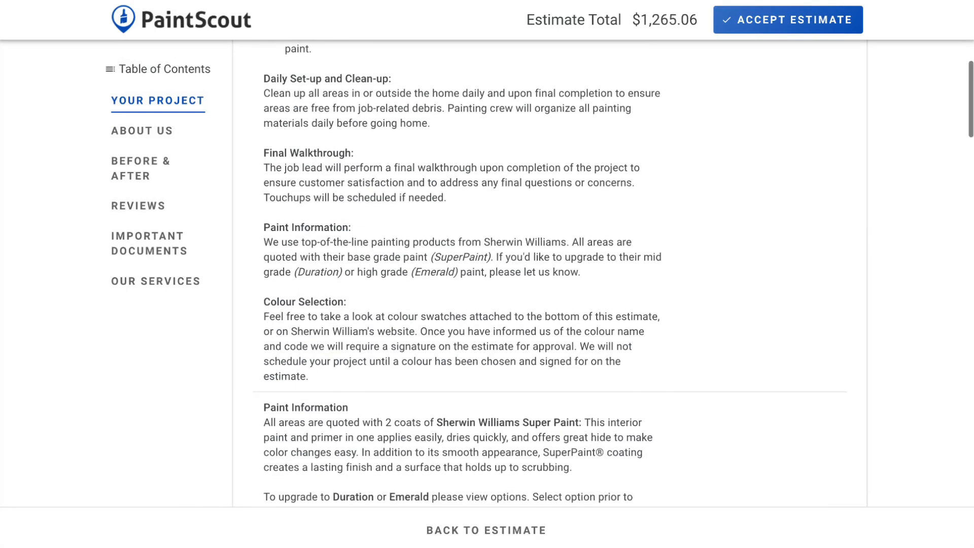
scroll(down, 3)
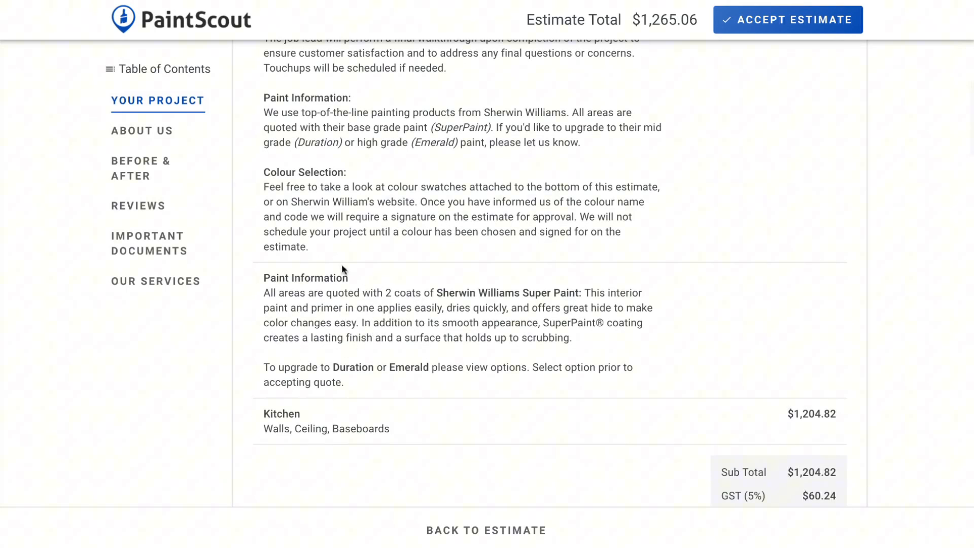
Add the $40 Emerald upgrade option, raising the total to $1,307.06, and begin acceptance
scroll(down, 3)
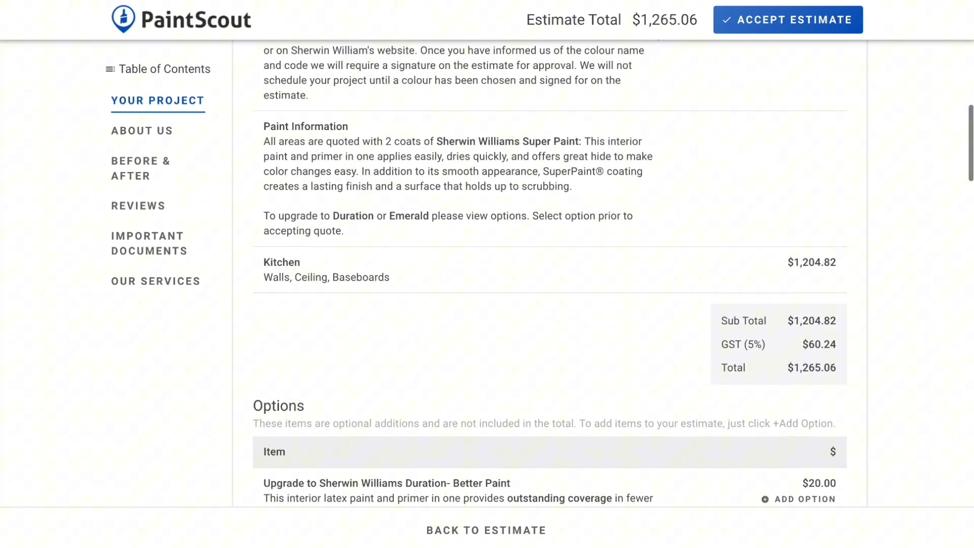
mouse_move(418, 225)
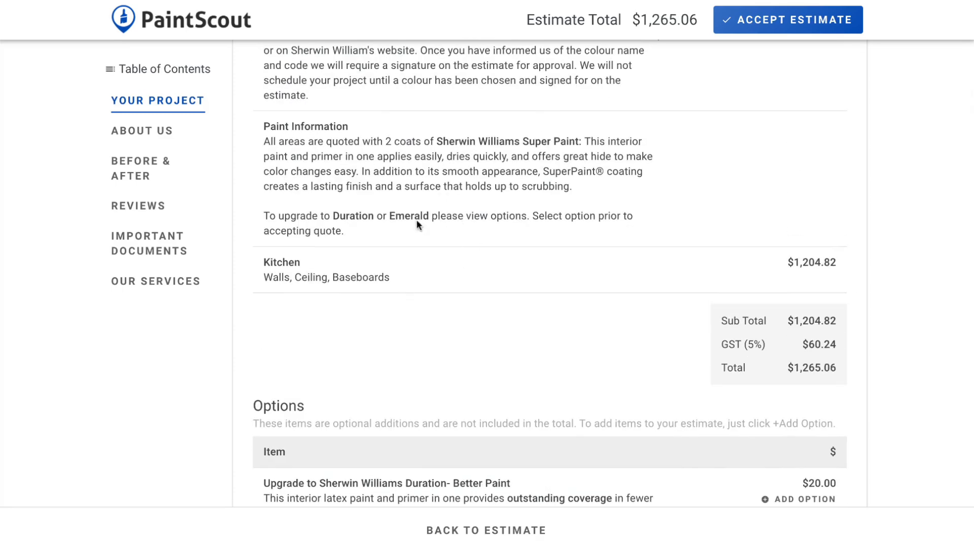
mouse_move(450, 243)
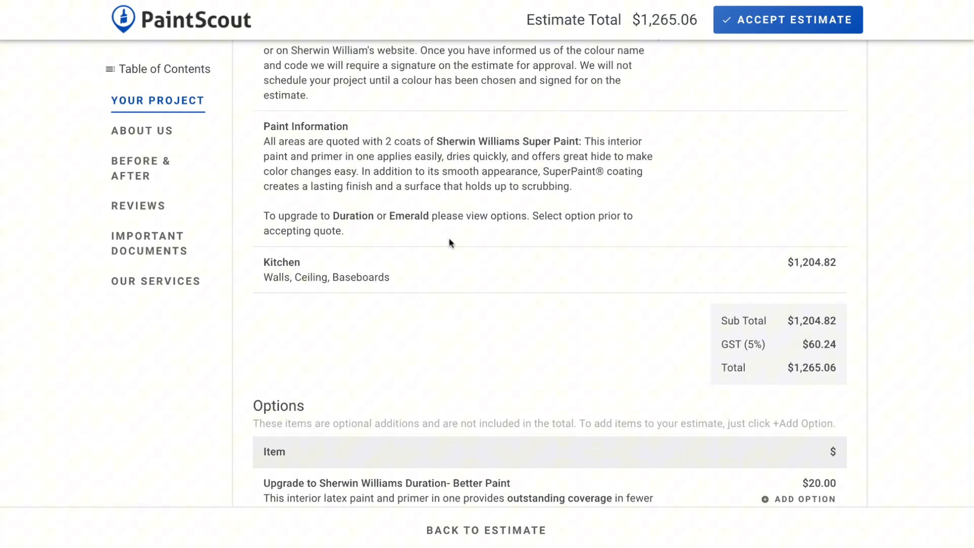
scroll(down, 3)
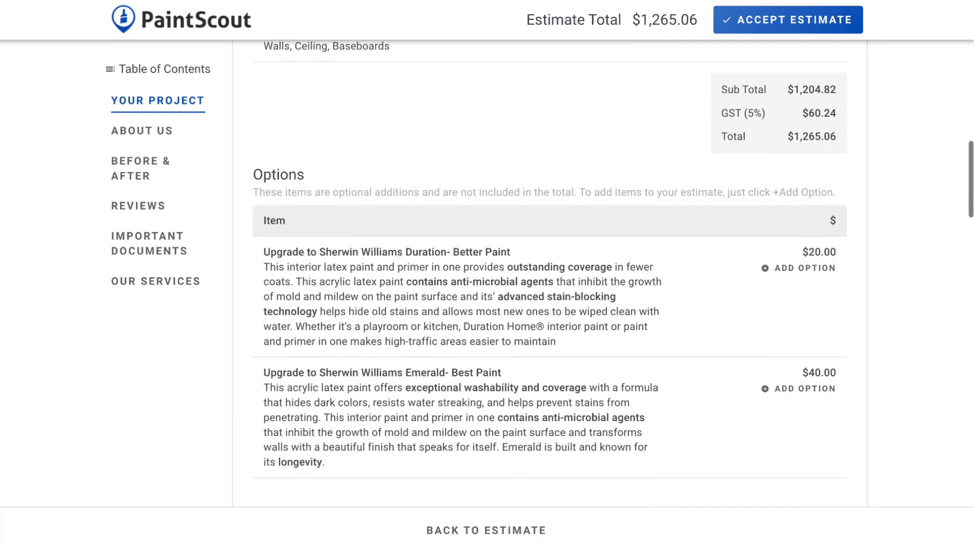
mouse_move(702, 378)
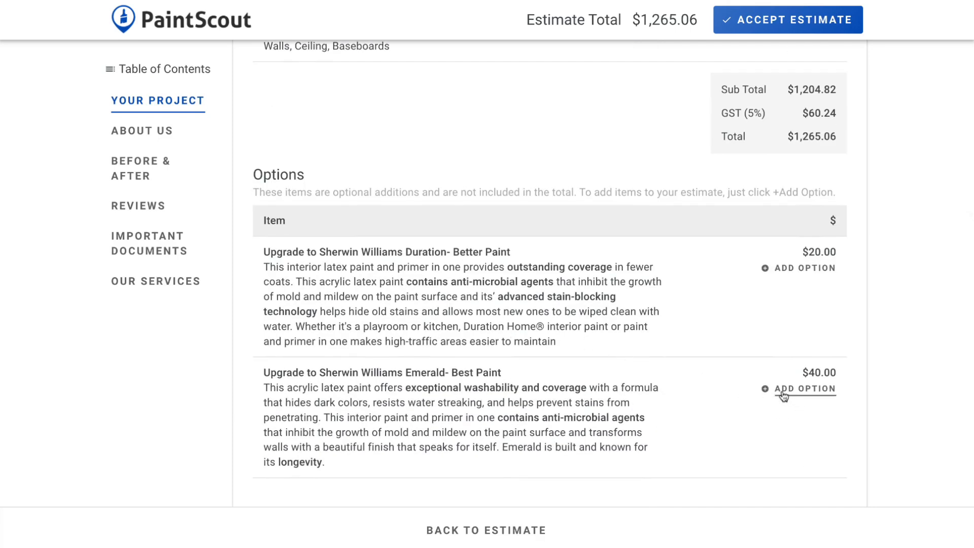
click(784, 388)
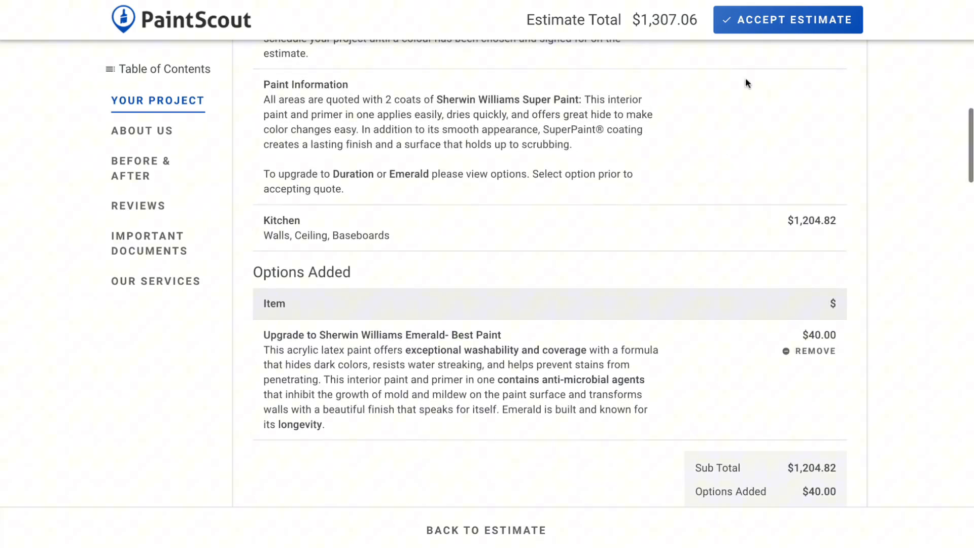
click(788, 20)
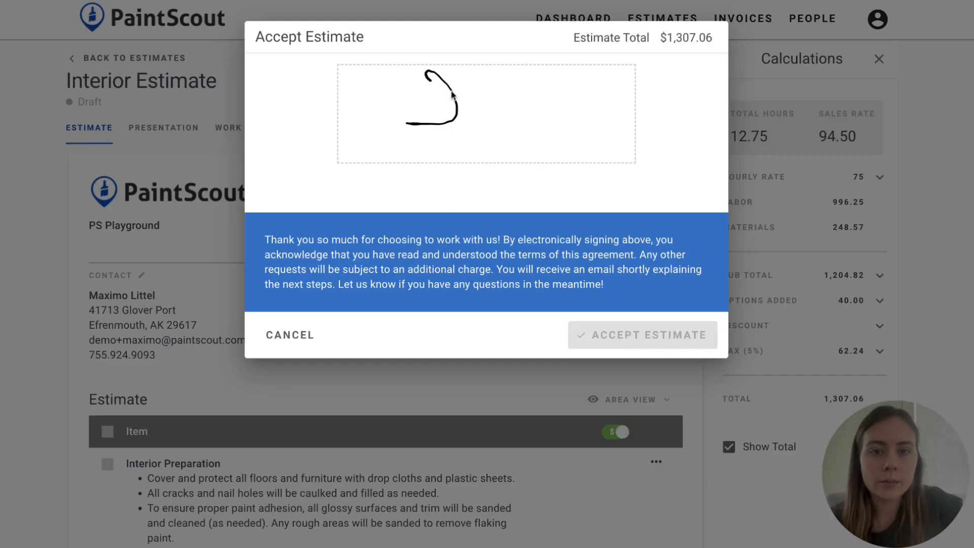
Sign and accept the estimate, then scroll through the accepted version with Emerald listed
click(642, 335)
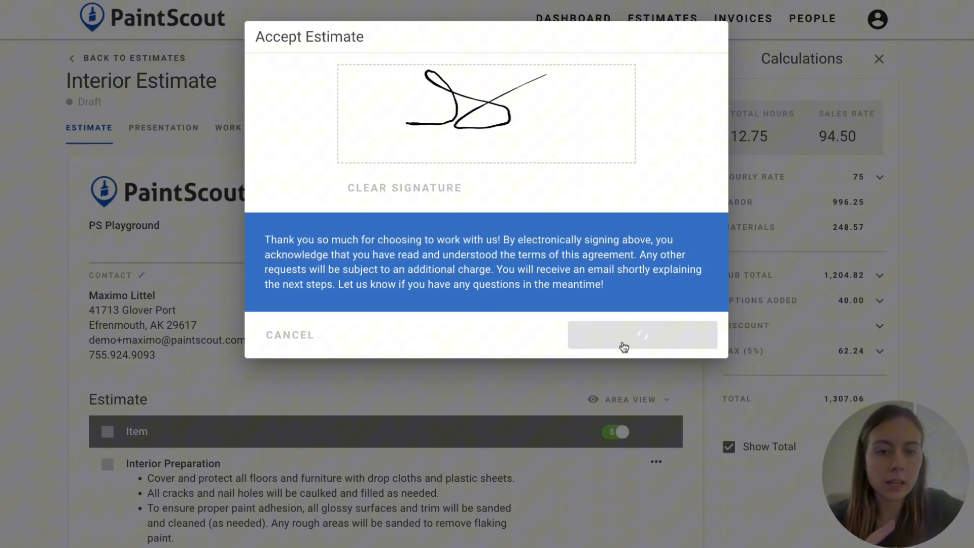
click(643, 334)
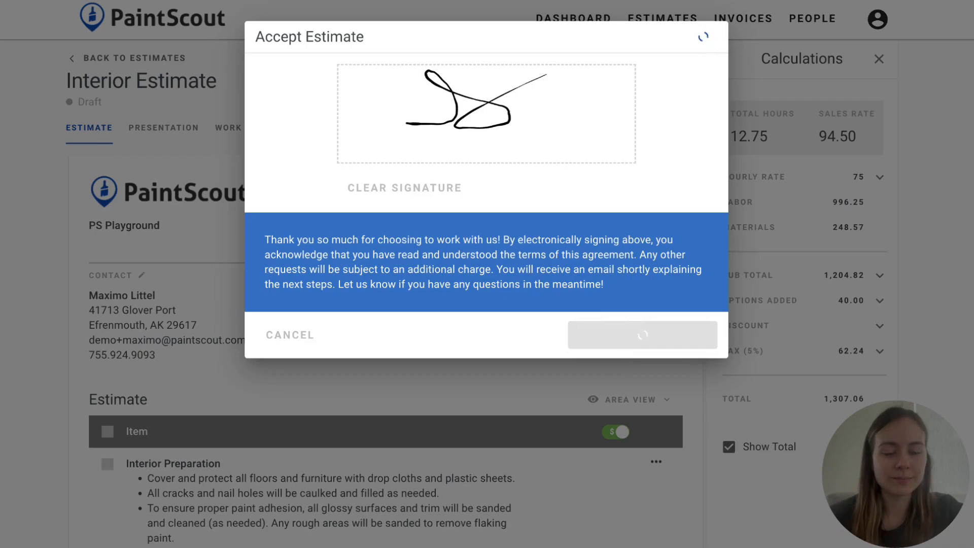
click(643, 334)
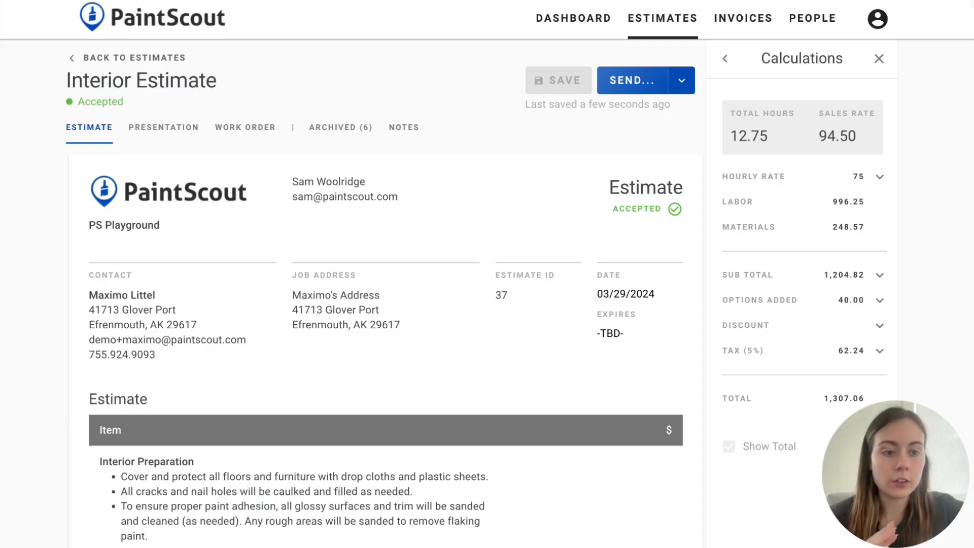
scroll(down, 3)
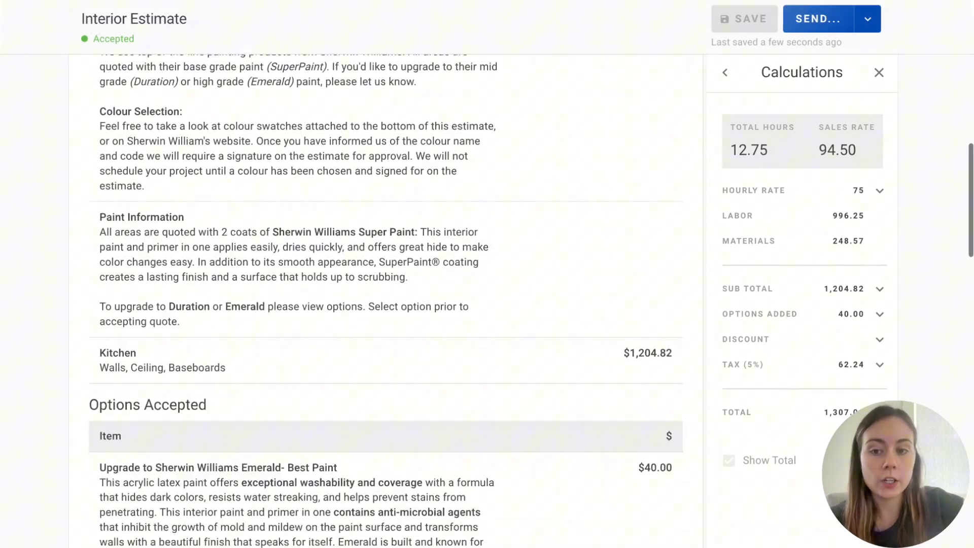
scroll(down, 3)
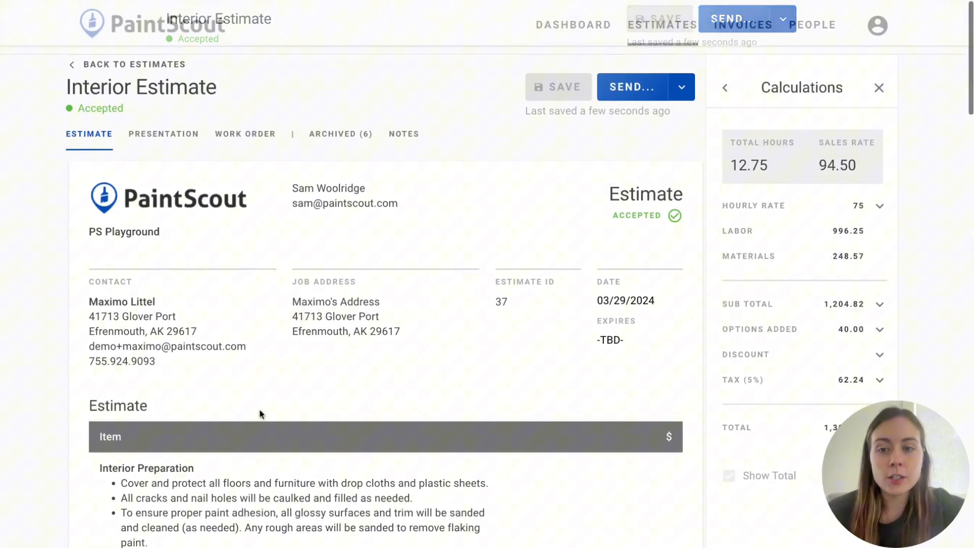
scroll(down, 3)
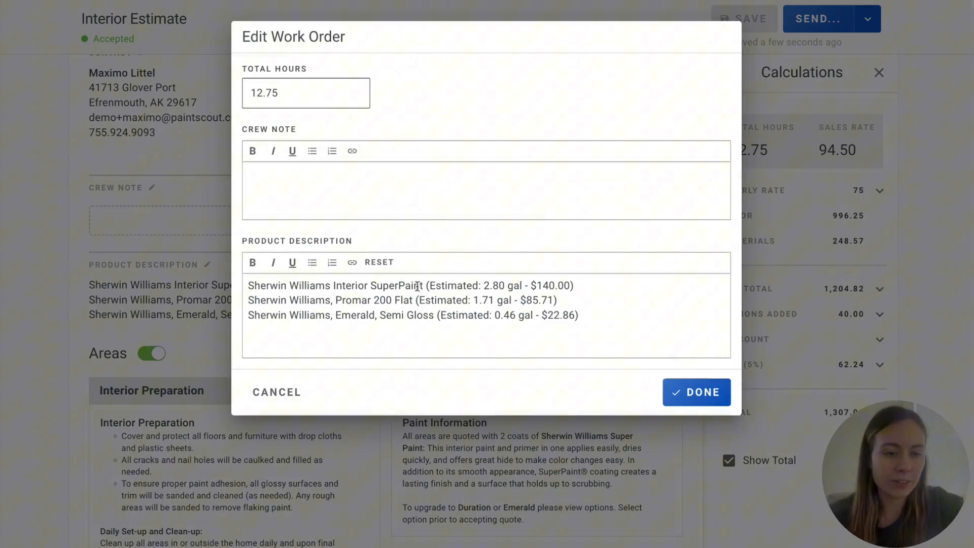
Confirm the work order edits listing Emerald Semi Gloss paint
click(697, 392)
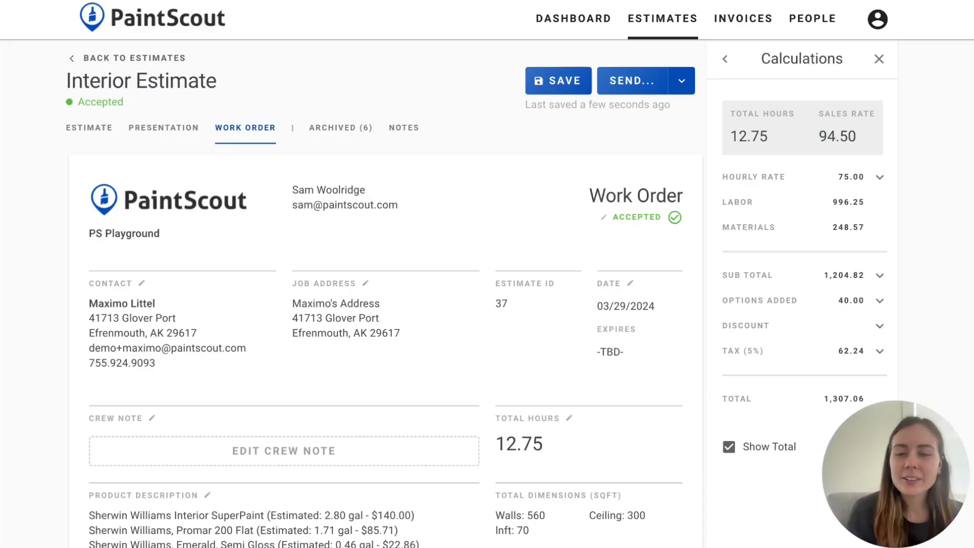